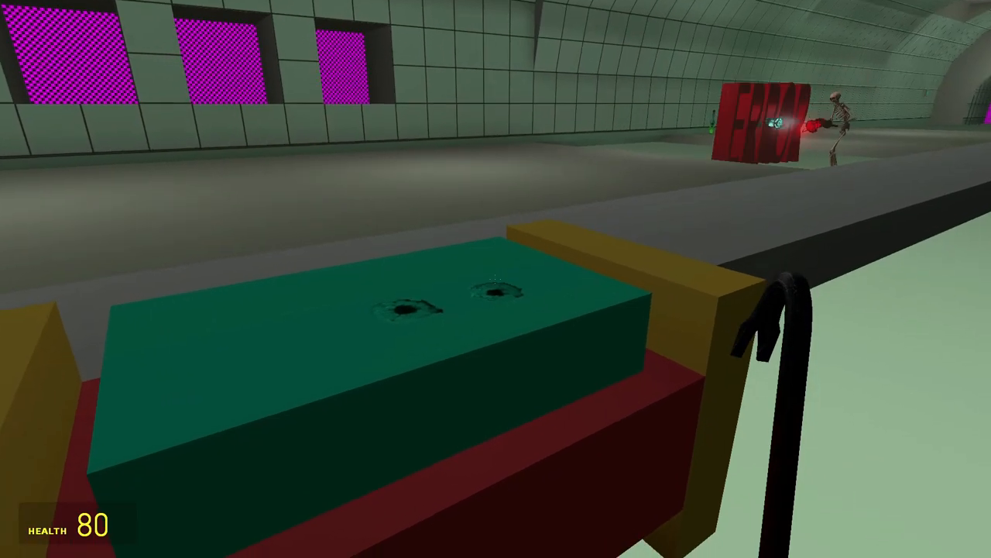
mouse_move(496, 278)
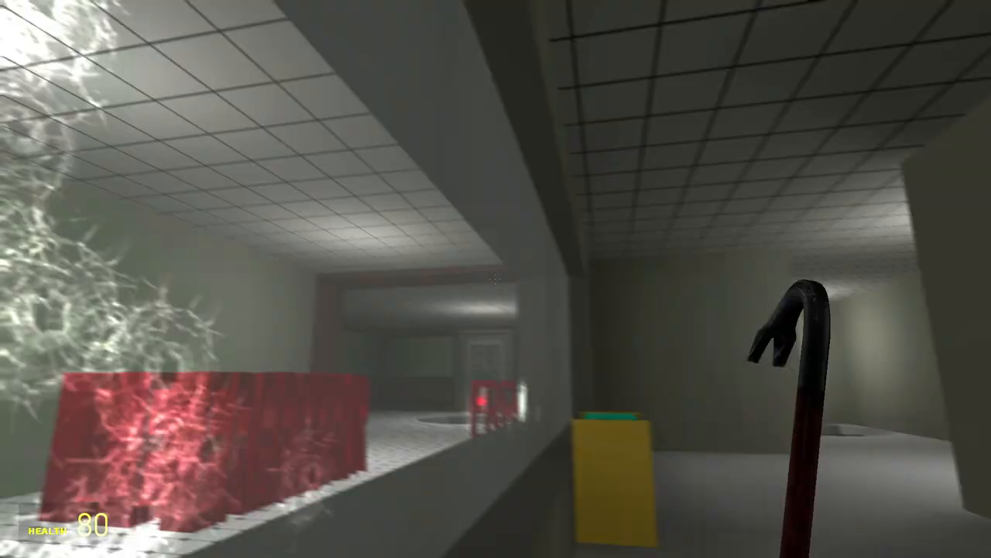
mouse_move(496, 279)
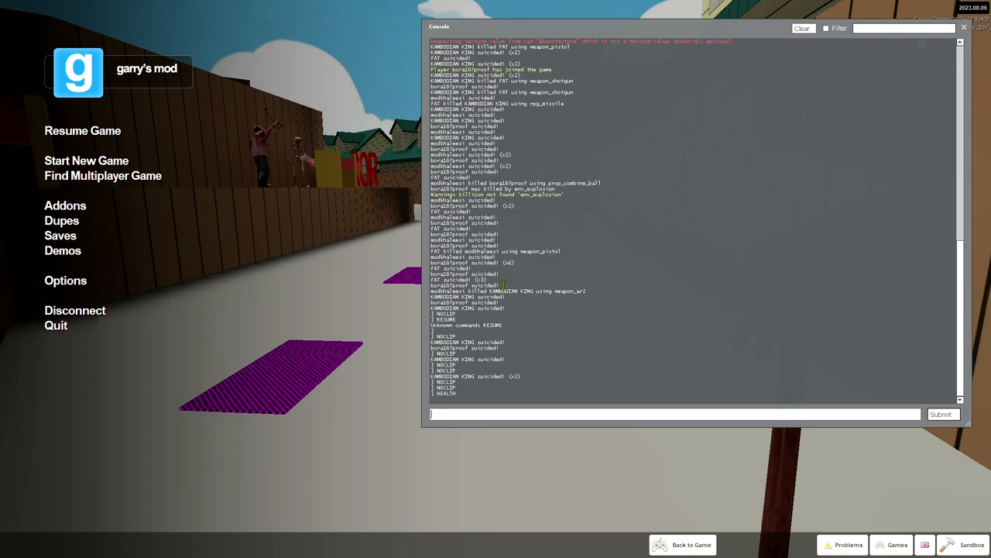
Enter the noclip and health commands in the developer console over the pause menu
click(690, 544)
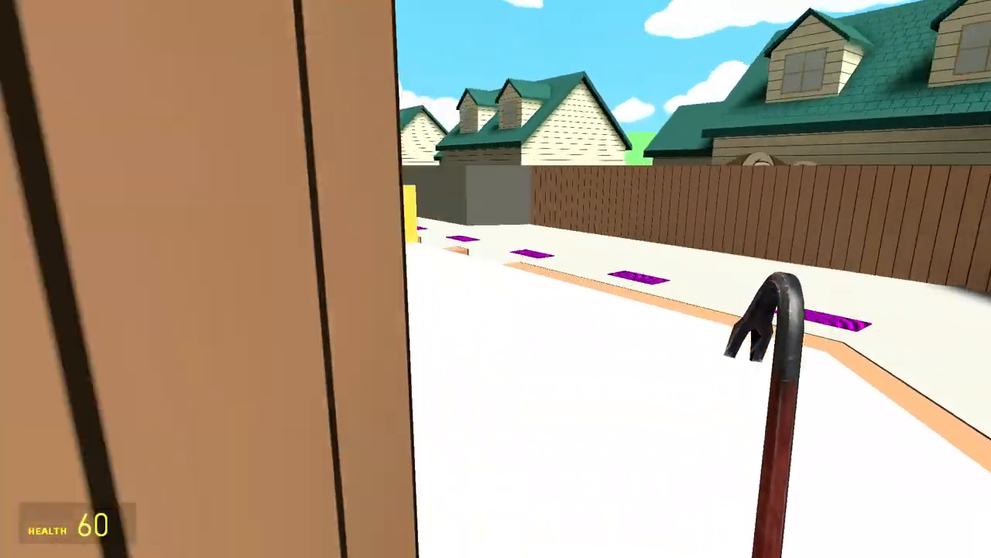
Reopen the developer console after the backyard run, its log showing the laser death
key(Escape)
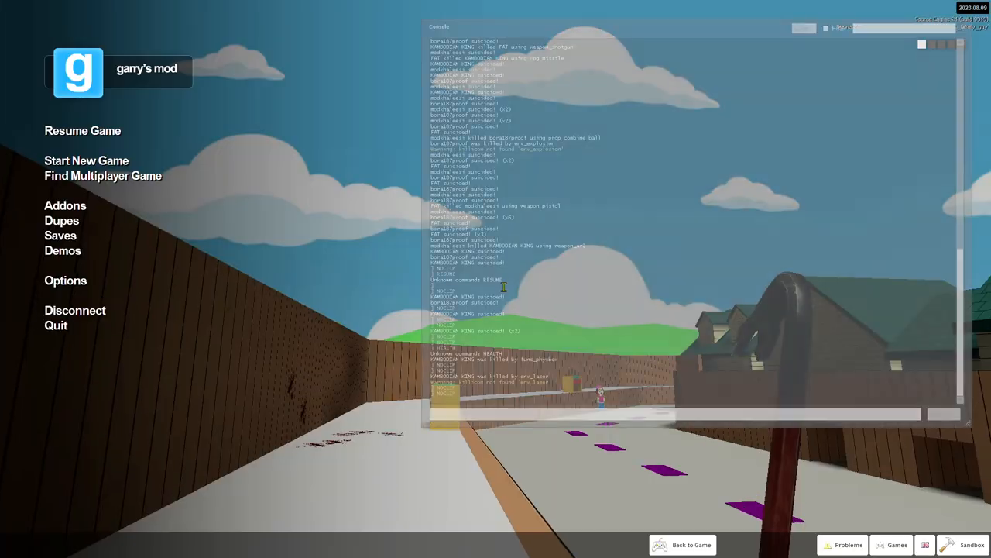